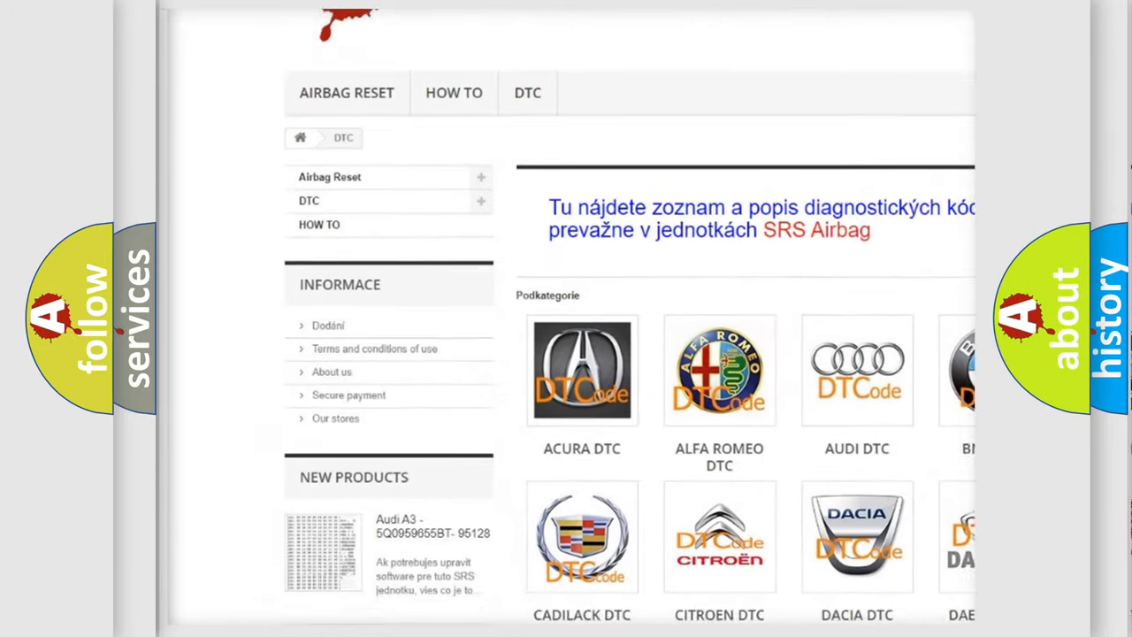
pyautogui.scroll(-3)
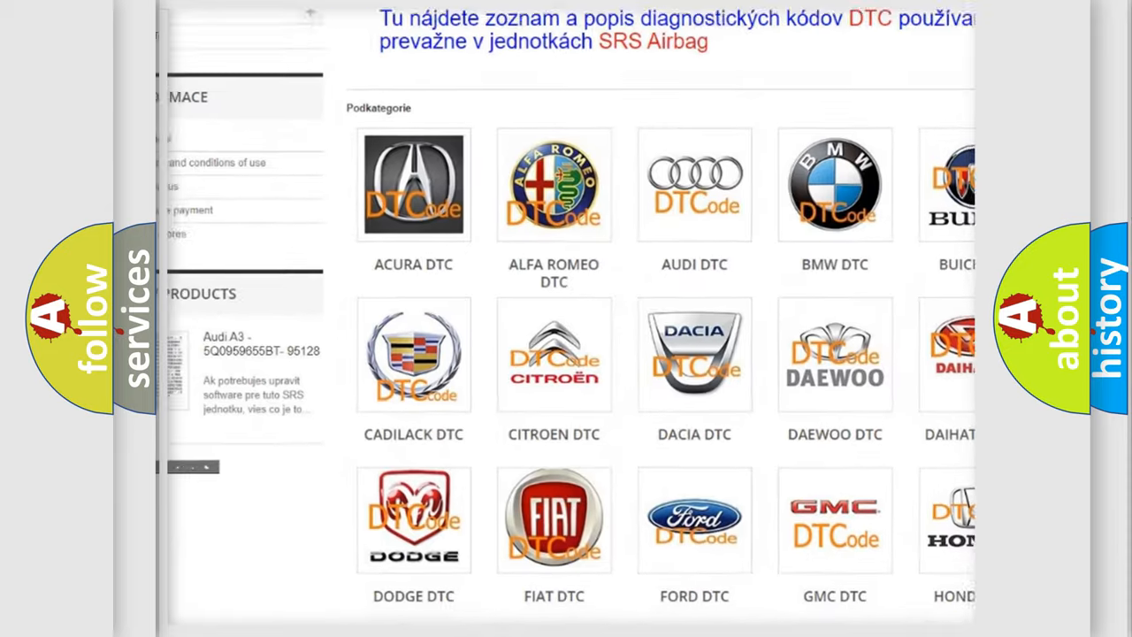
pyautogui.scroll(-3)
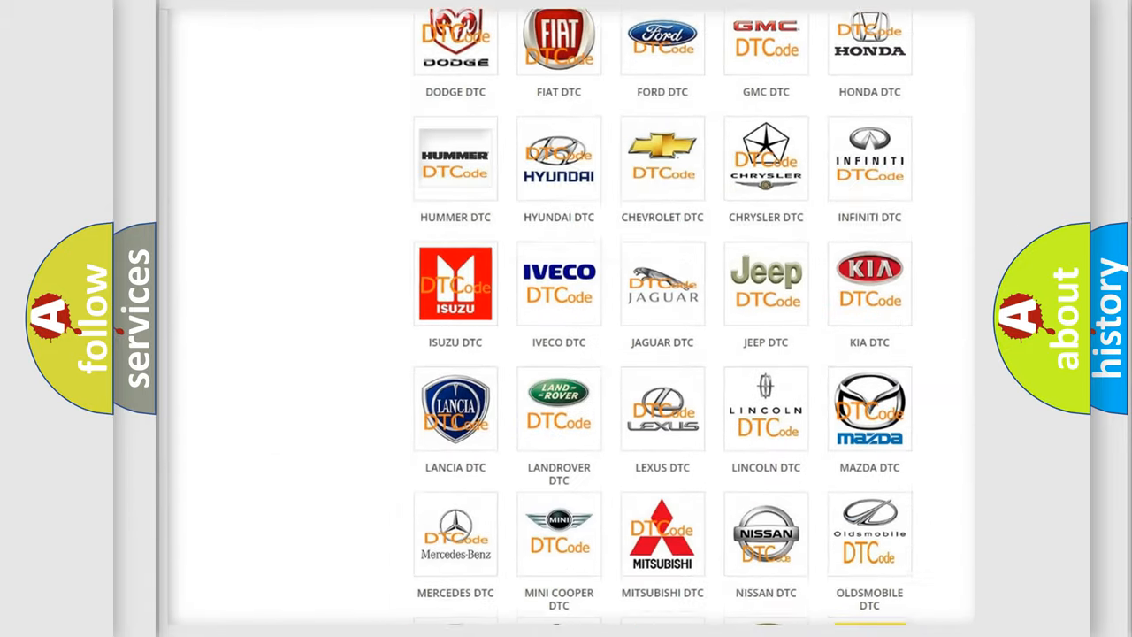
pyautogui.scroll(-3)
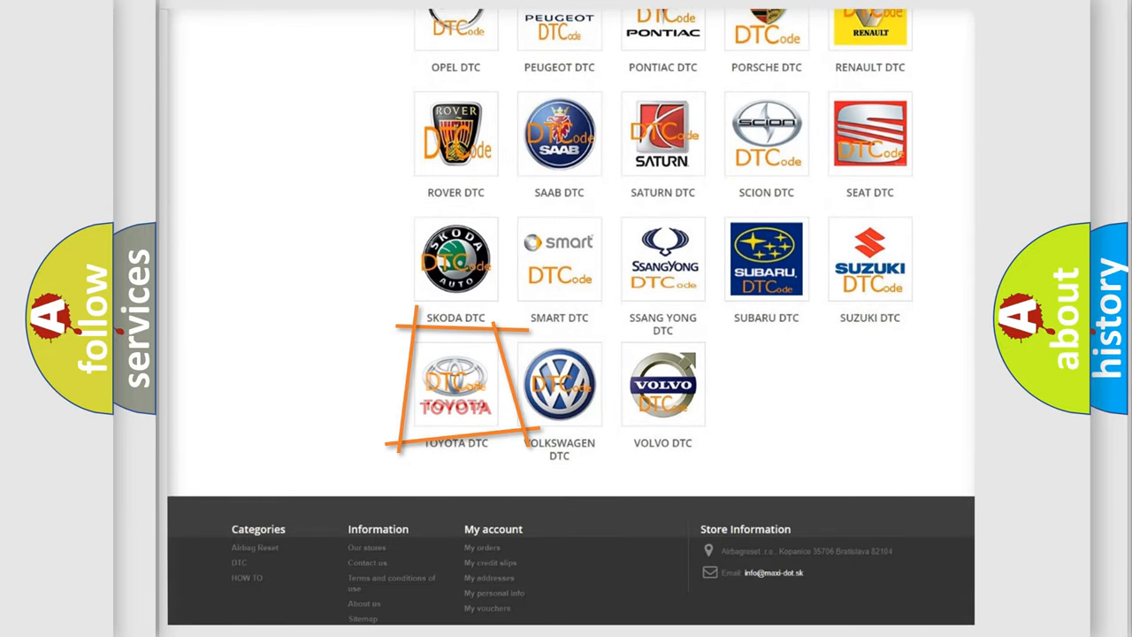